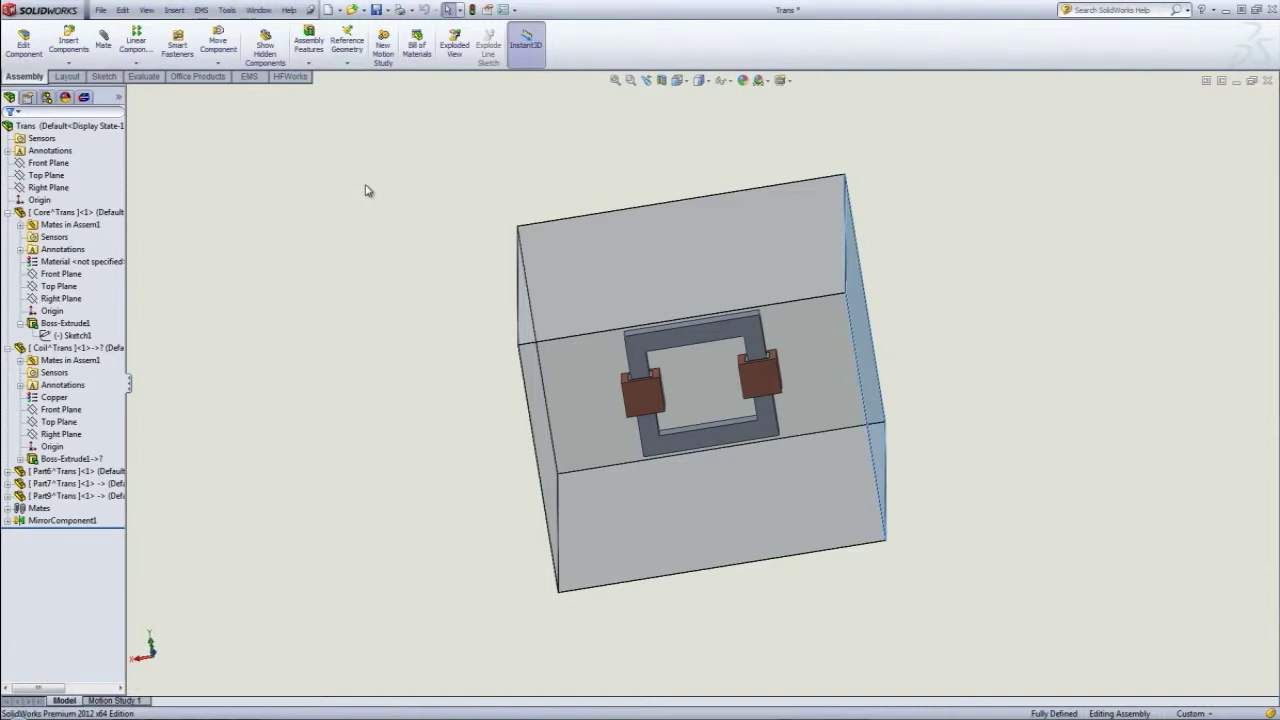
mouse_move(250, 93)
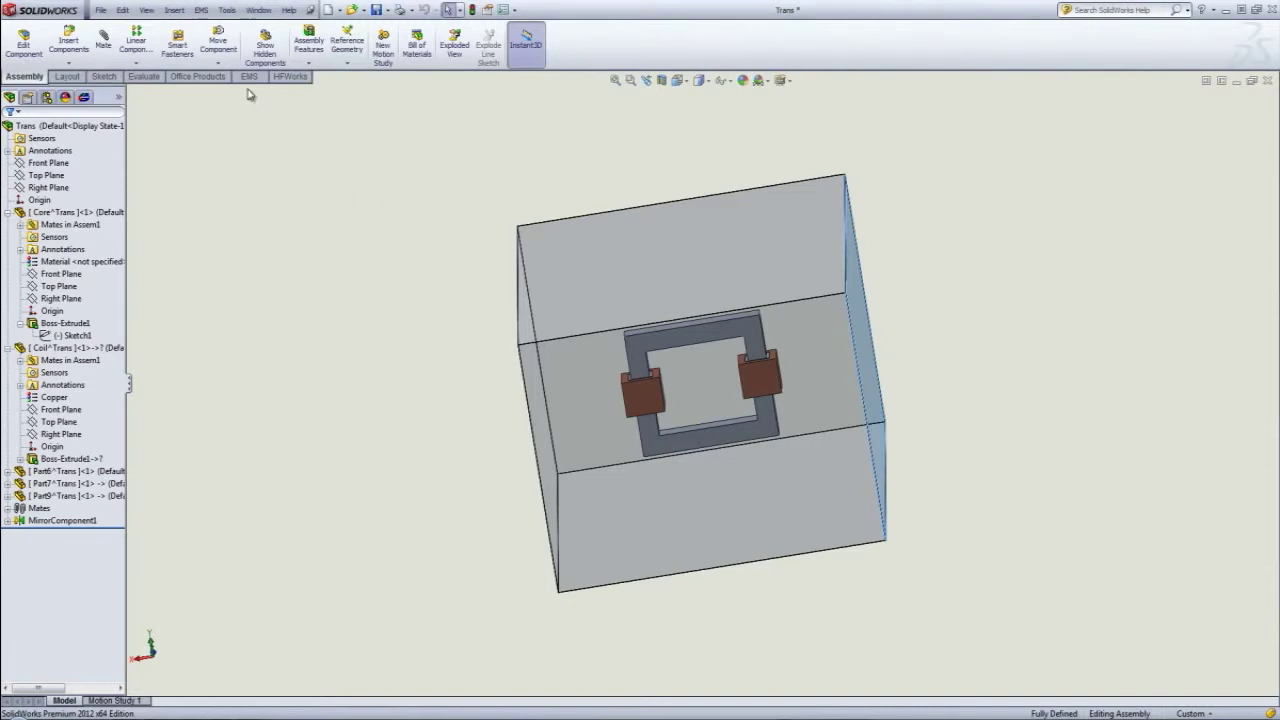
mouse_move(271, 137)
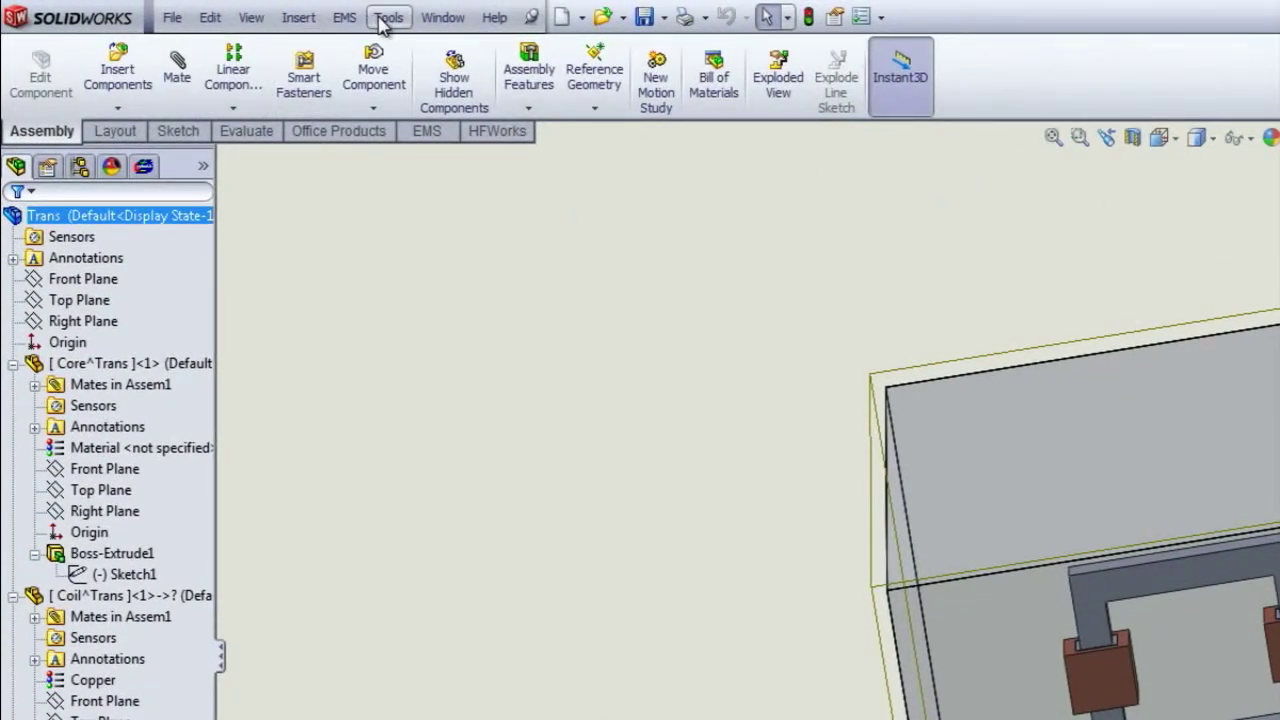
Run Interference Detection and expand Interference1 (525998.54 mm^3) showing Core and Part6.
left_click(388, 17)
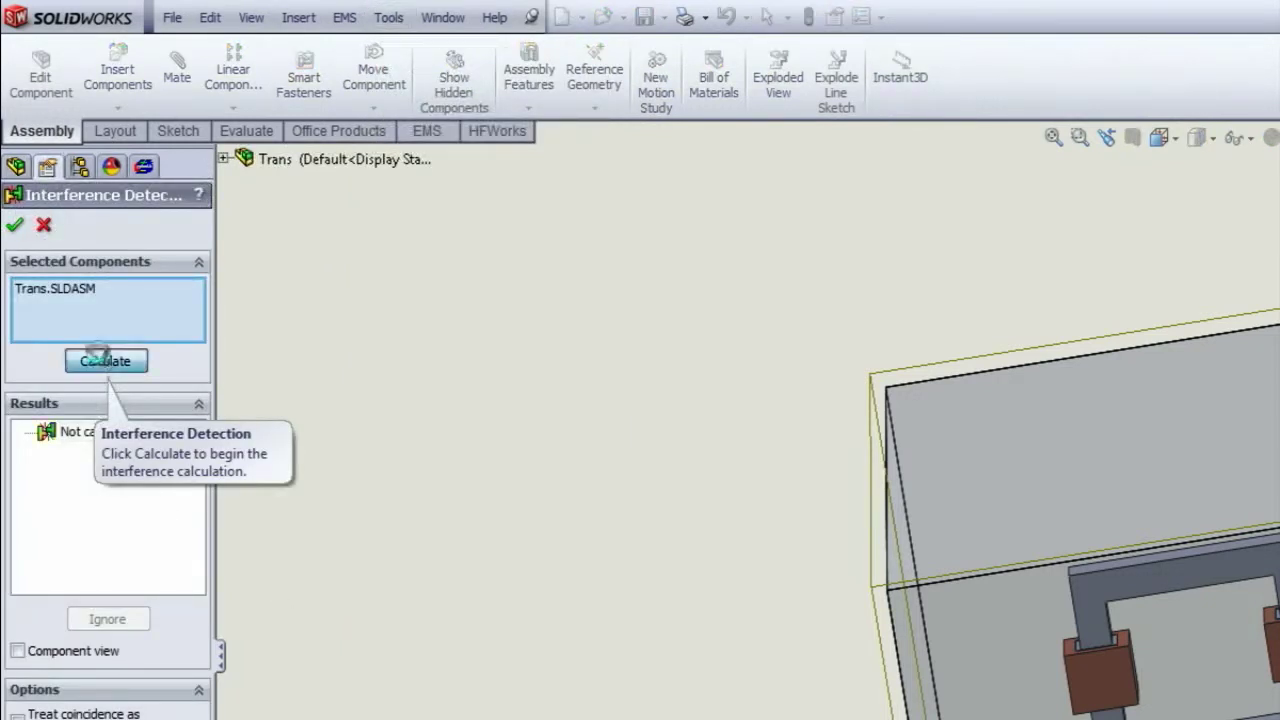
left_click(106, 361)
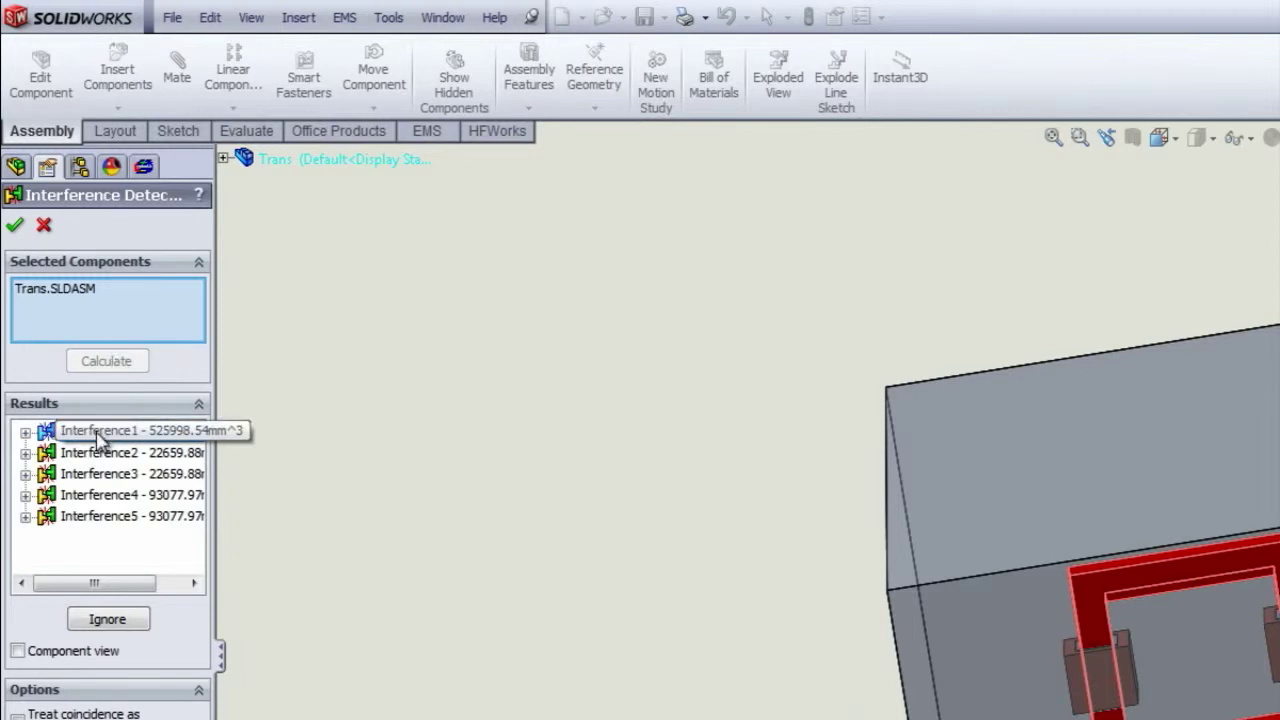
left_click(110, 430)
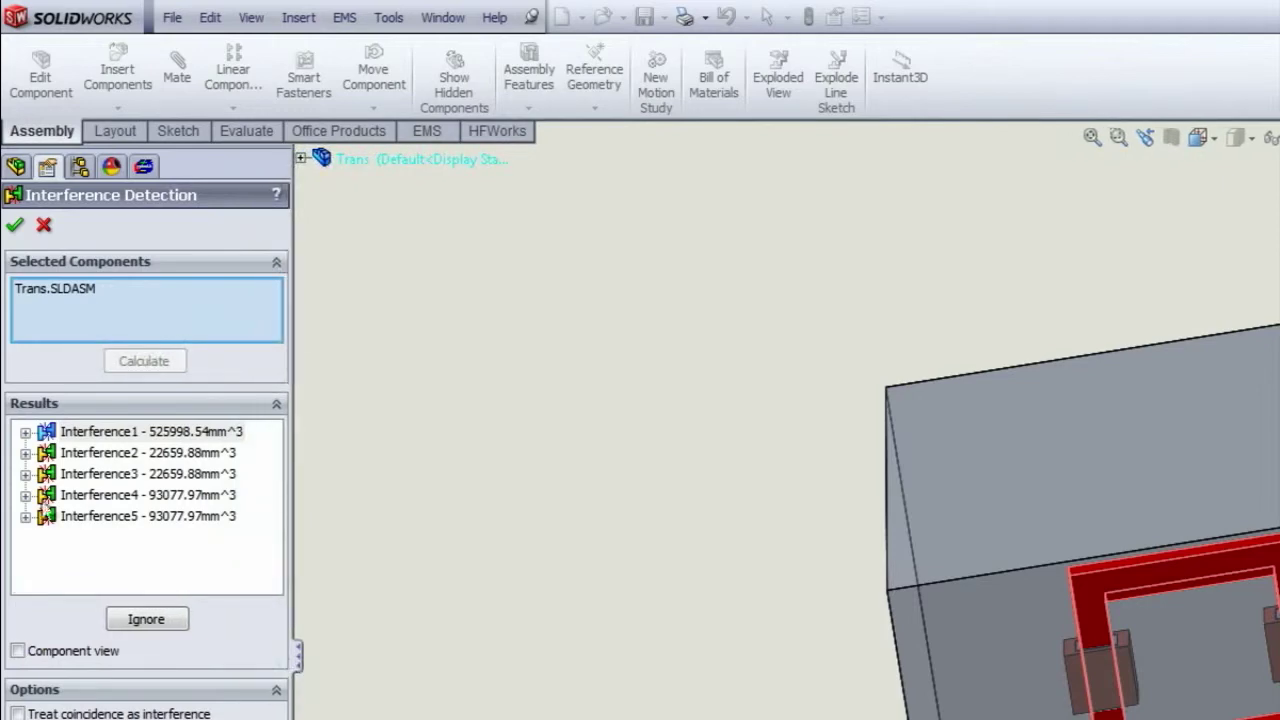
left_click(26, 431)
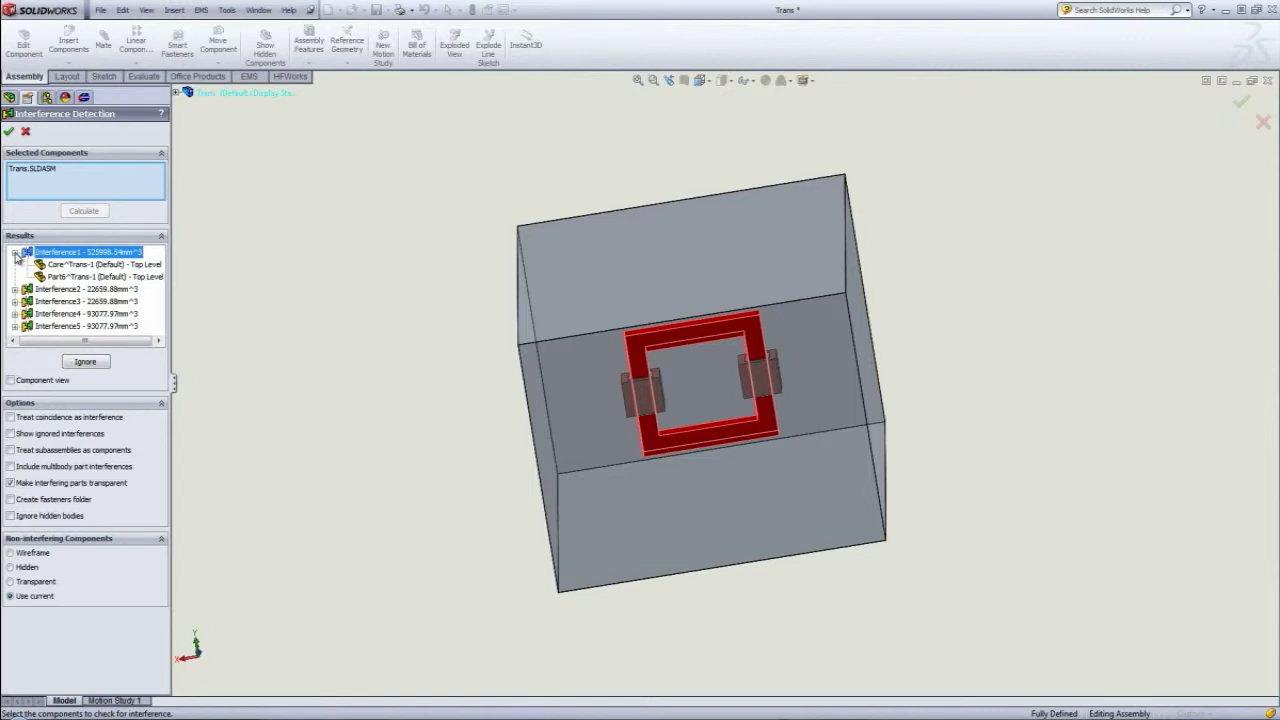
Close the interference results and edit the AirBox part in context.
left_click(15, 251)
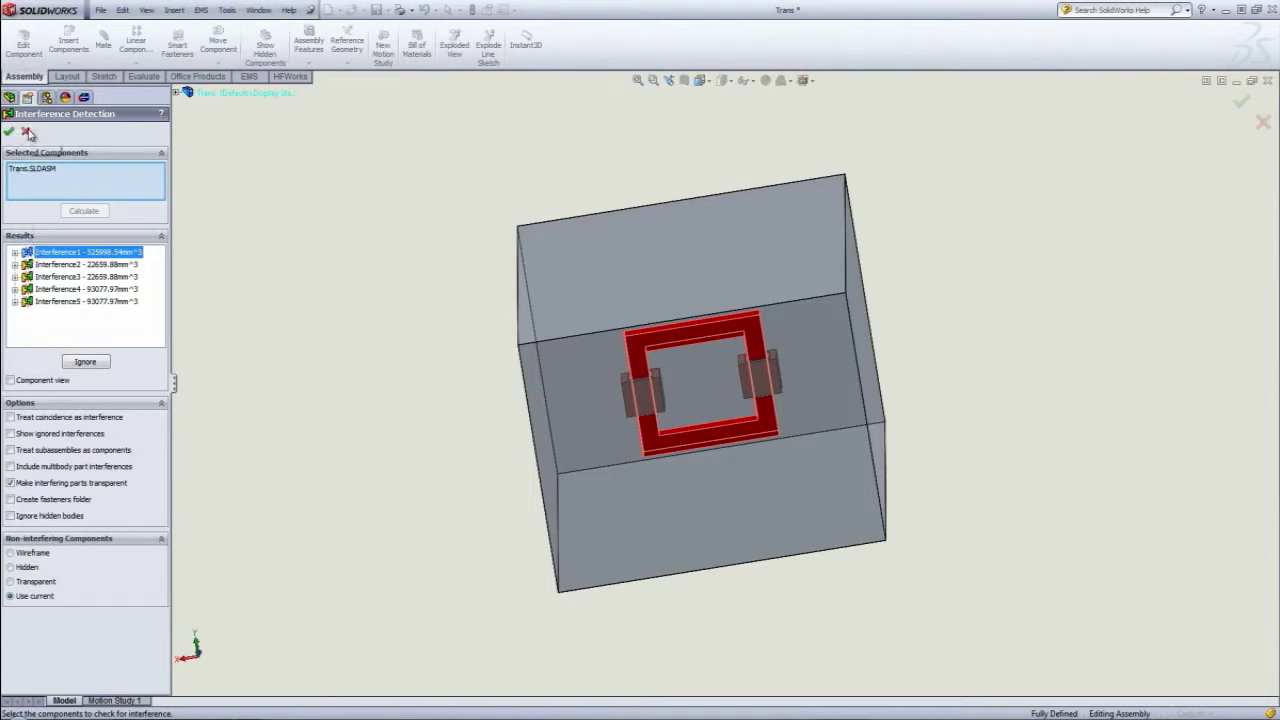
mouse_move(600, 343)
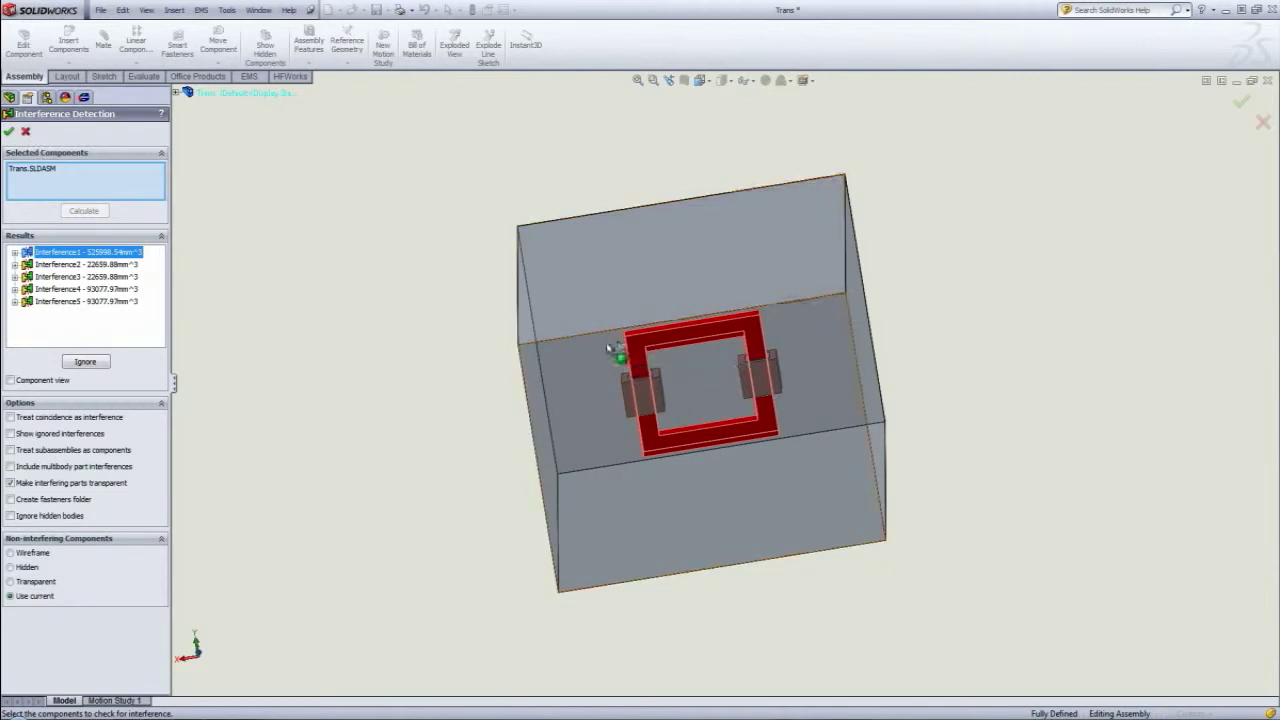
mouse_move(232, 380)
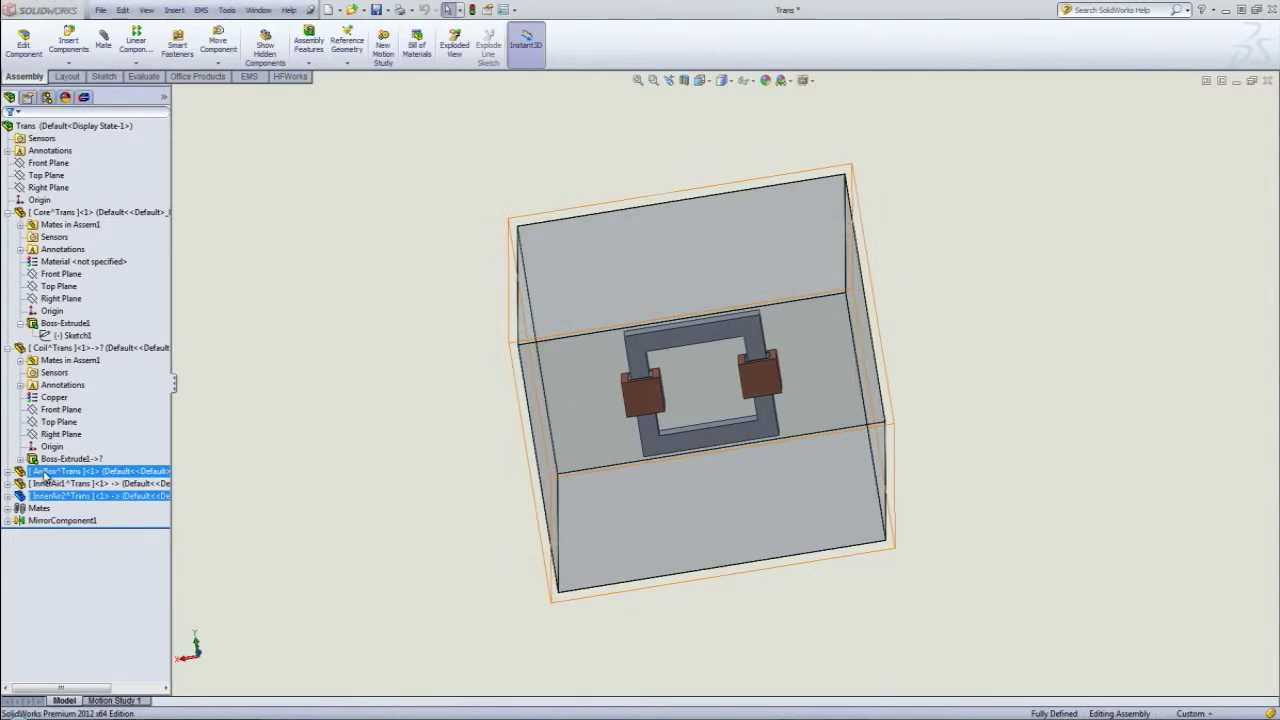
right_click(95, 471)
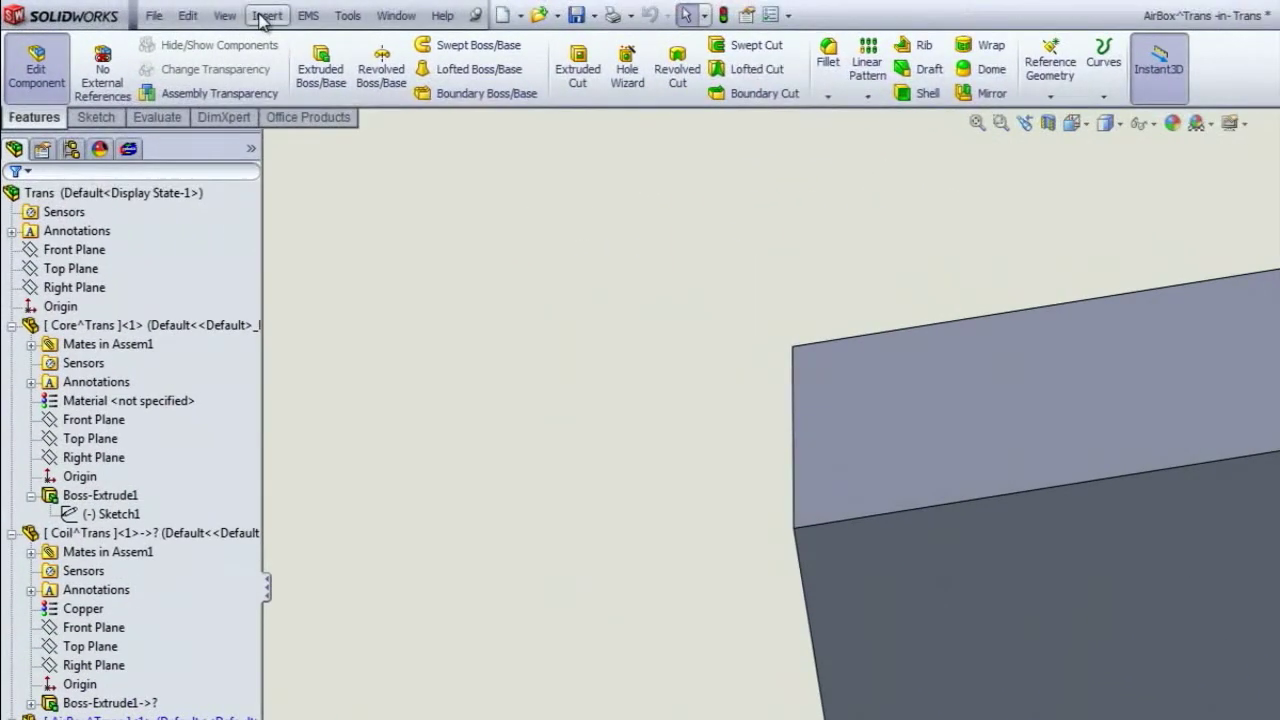
left_click(267, 15)
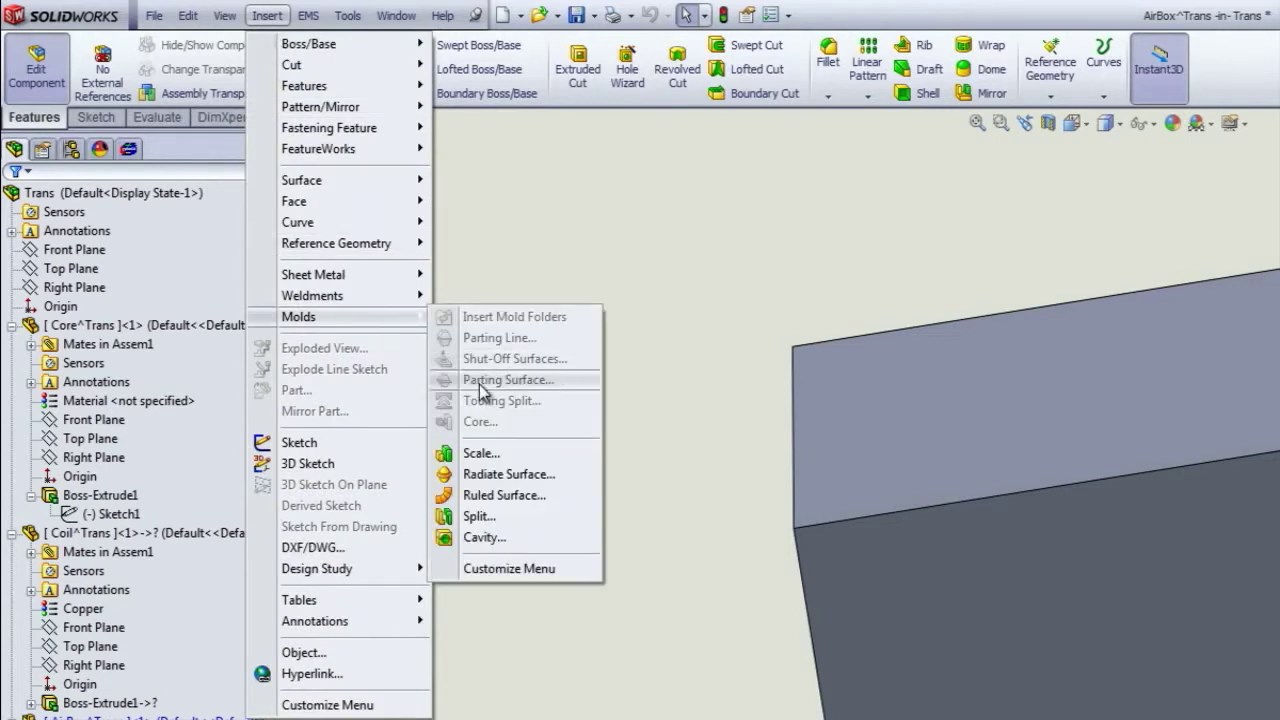
Add a Cavity to AirBox from Core, Coil, InnerAir1 and InnerAir2.
left_click(485, 537)
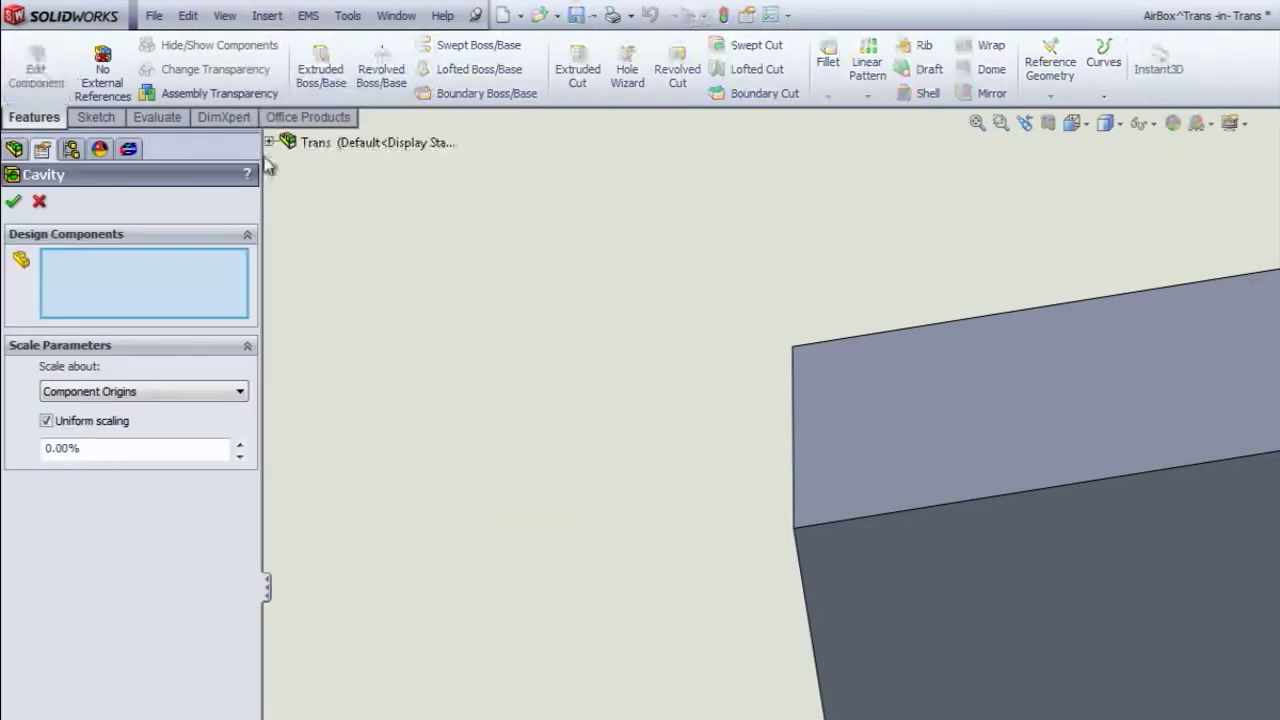
left_click(268, 142)
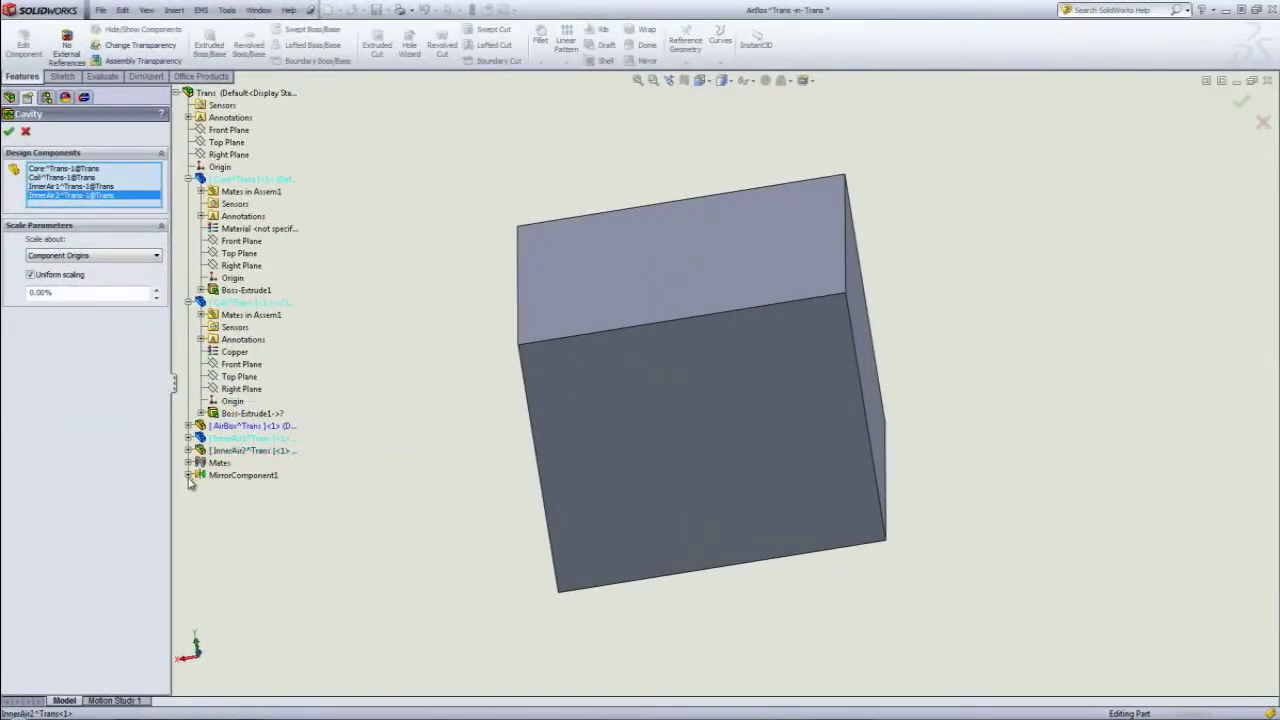
left_click(189, 487)
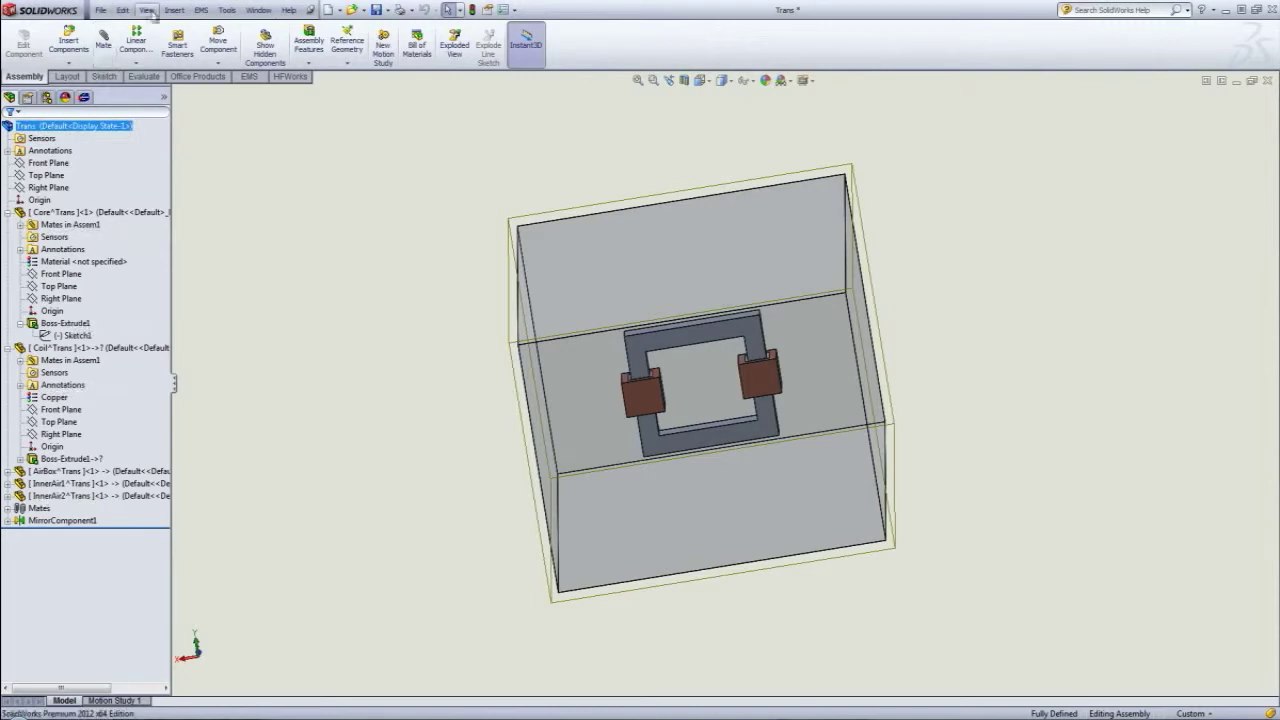
Recalculate Interference Detection on the Trans assembly, showing No Interferences.
left_click(227, 10)
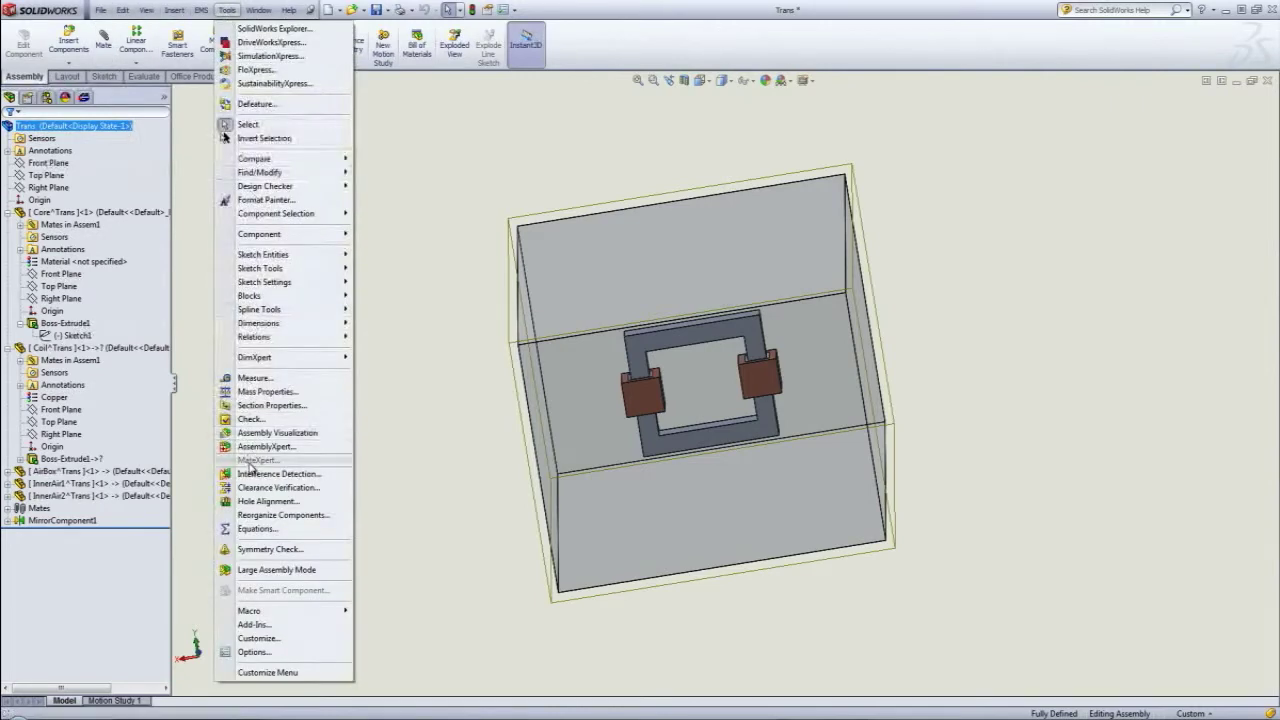
left_click(280, 473)
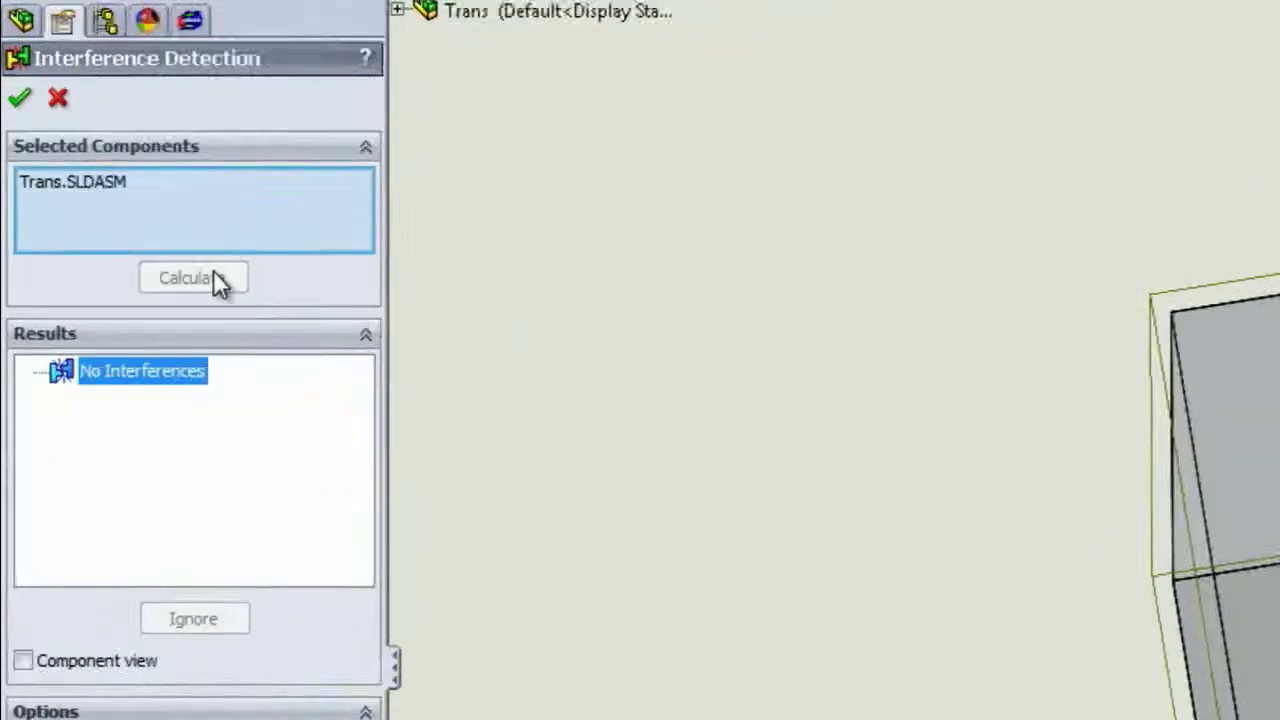